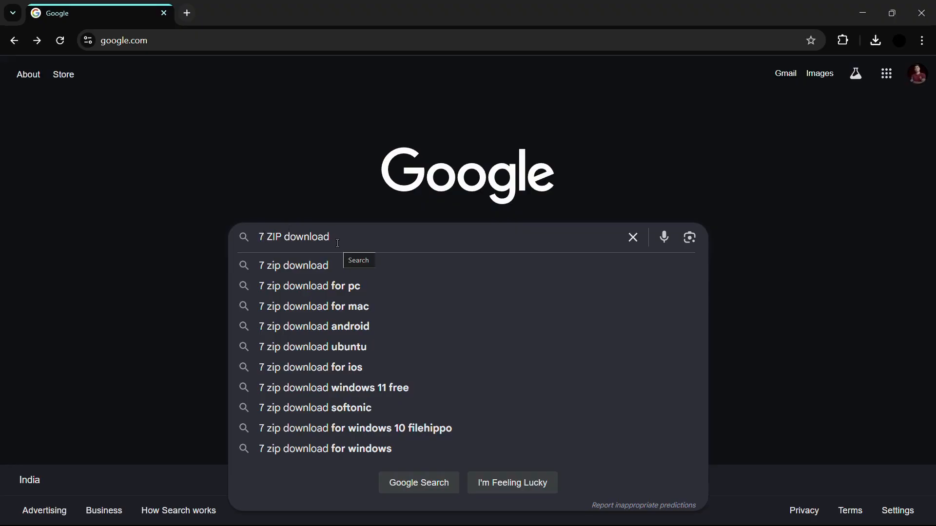
mouse_move(312, 203)
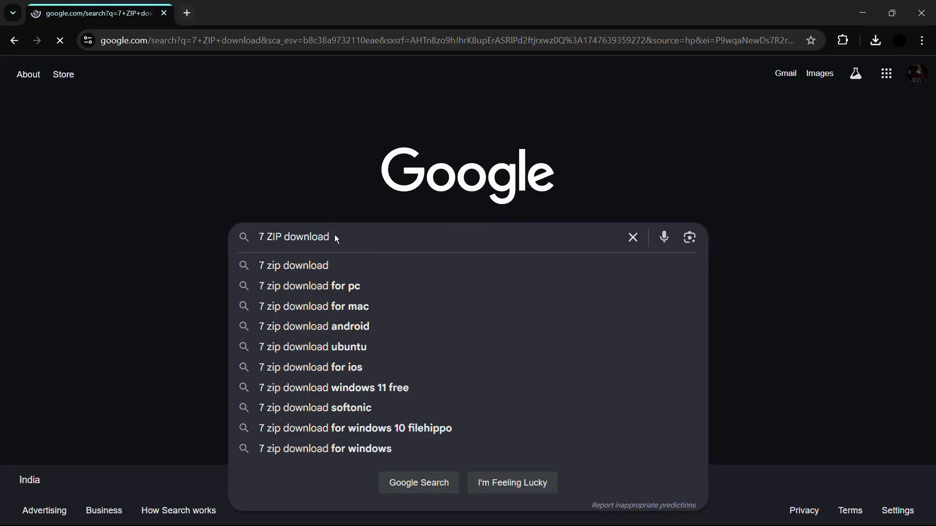
Run the Google search for '7 ZIP download'.
key("Enter")
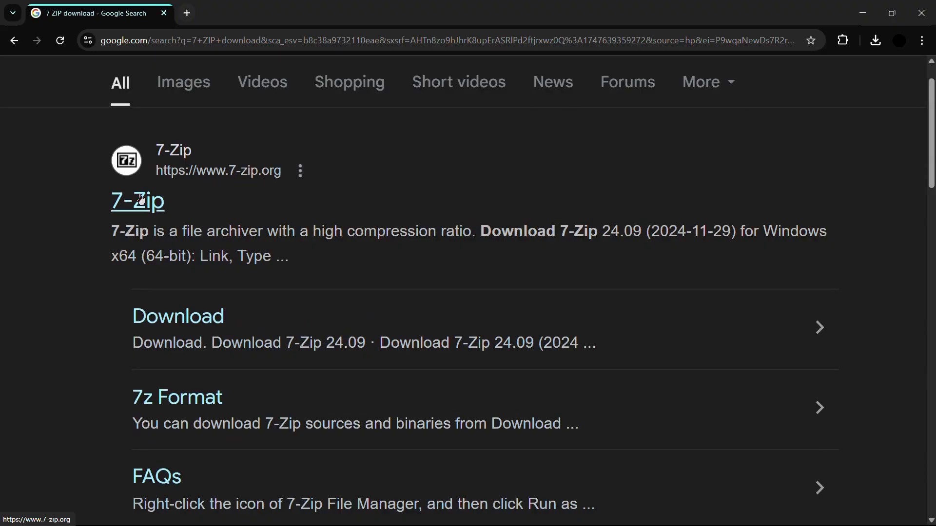
Open 7-zip.org and inspect the 64-bit download row and its 1.6 MB size.
left_click(138, 199)
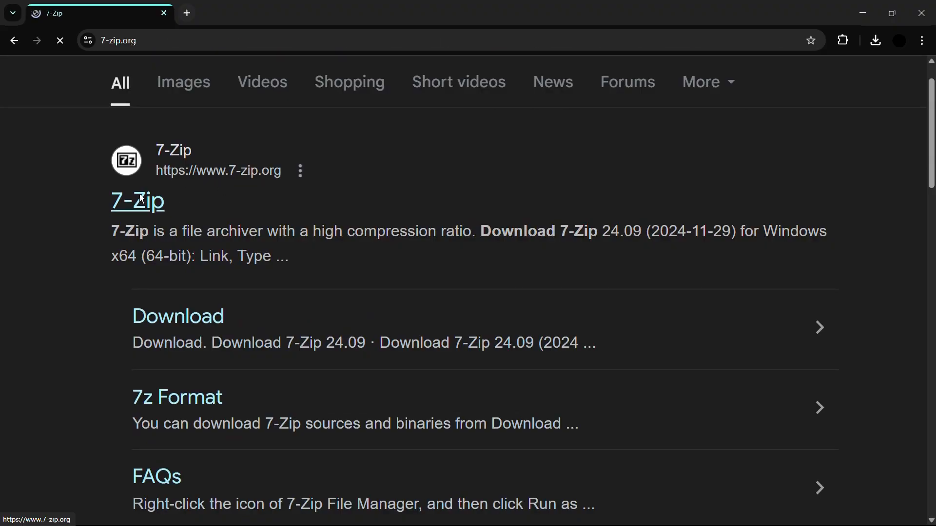
left_click(138, 201)
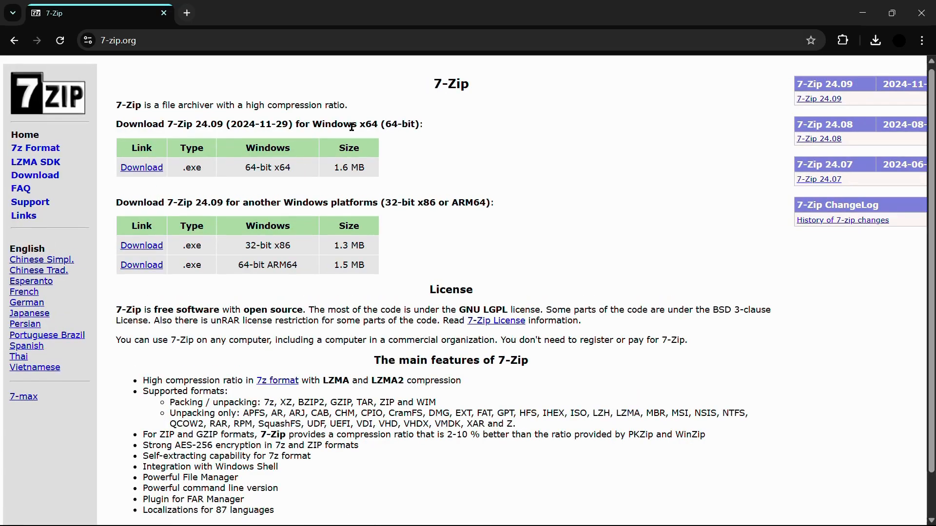
mouse_move(339, 198)
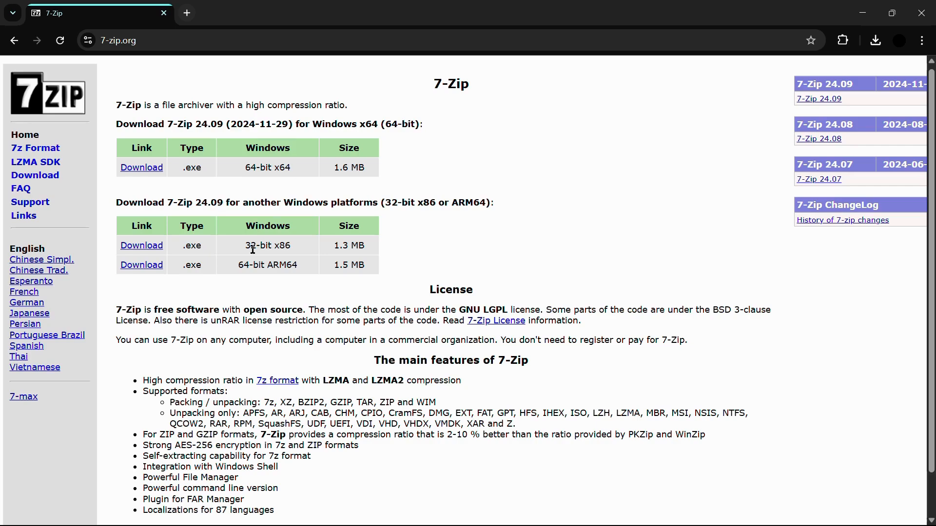
mouse_move(435, 169)
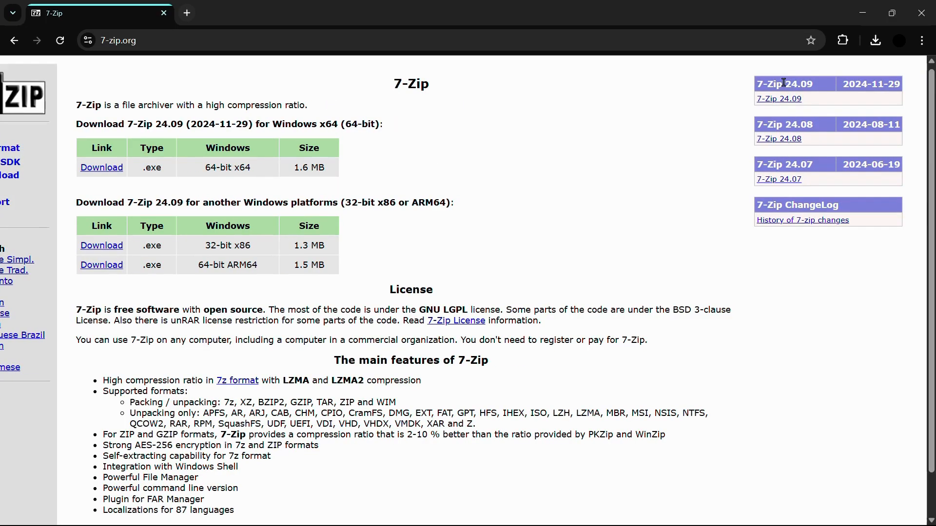
mouse_move(790, 181)
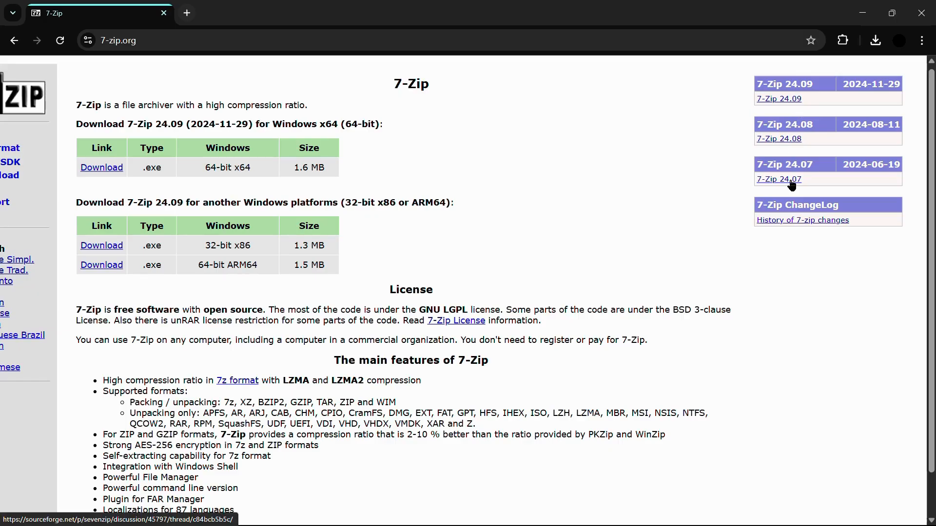
mouse_move(802, 188)
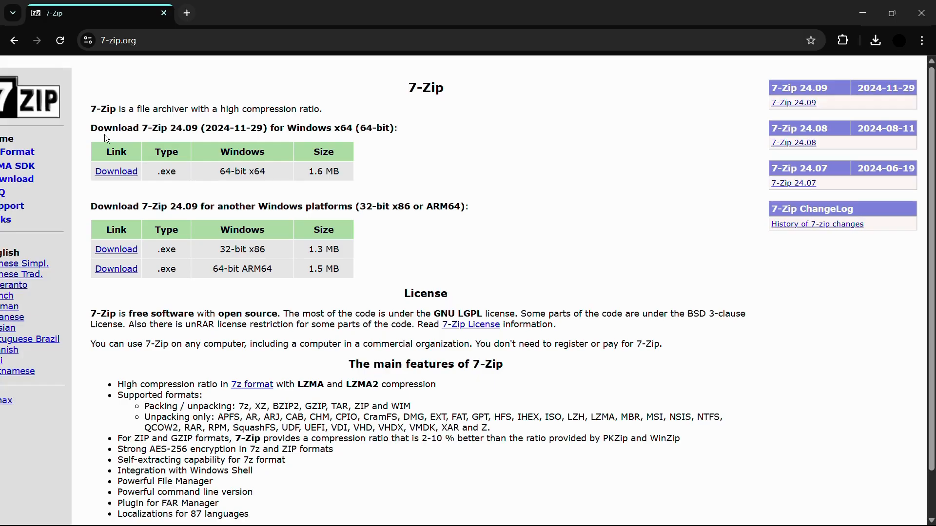
left_click_drag(91, 128, 336, 128)
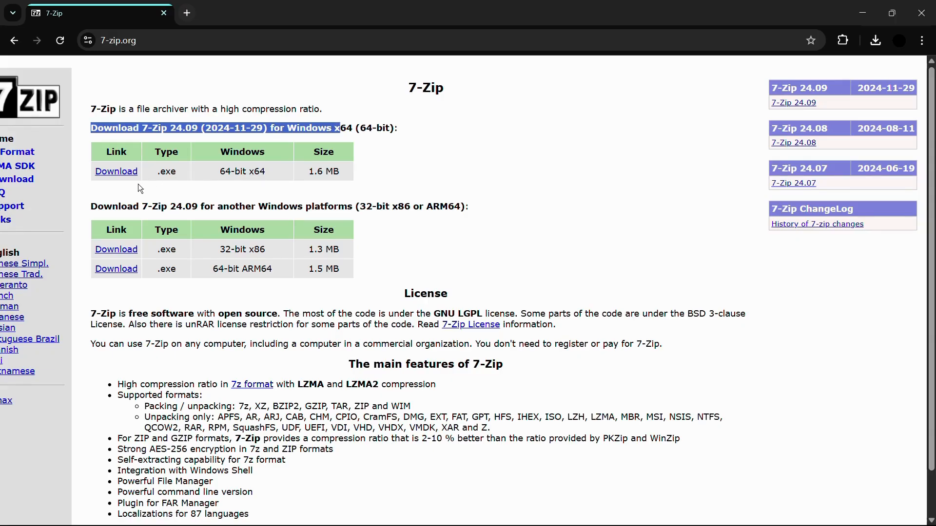
mouse_move(179, 146)
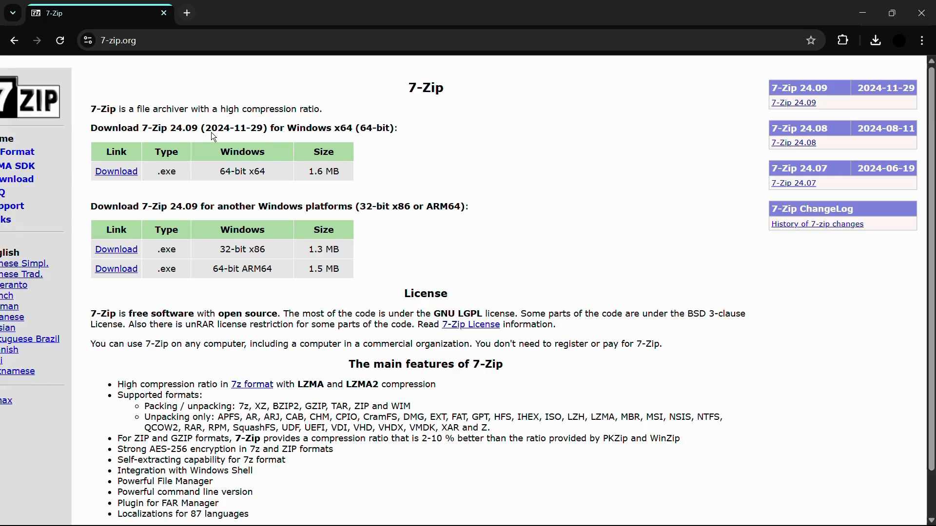
double_click(323, 171)
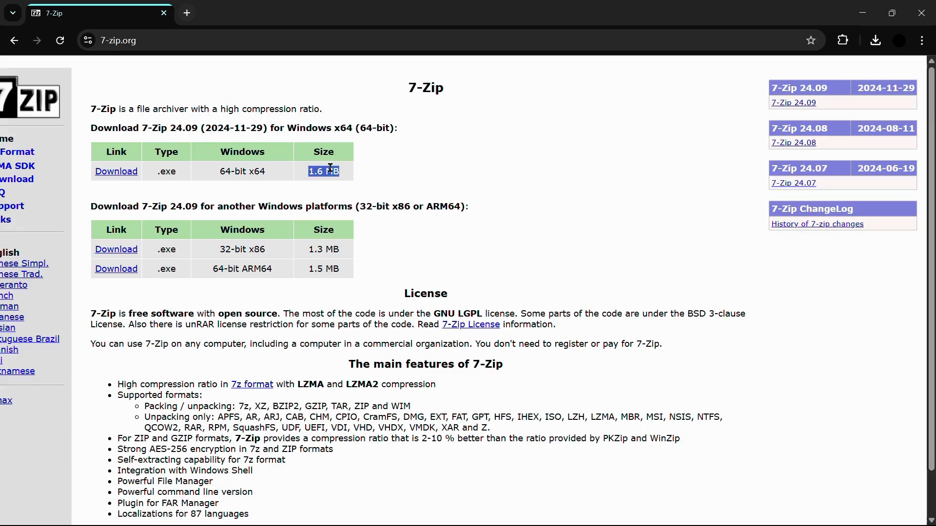
mouse_move(112, 173)
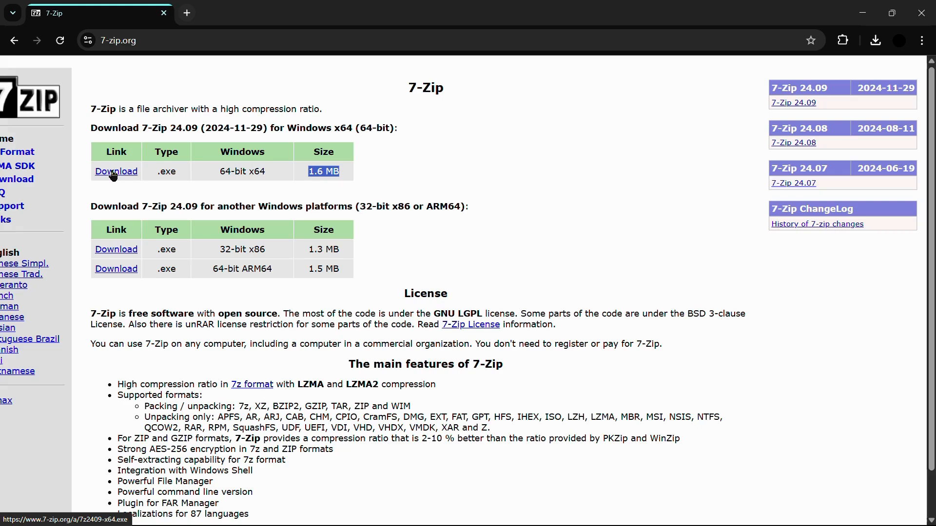
Download the 64-bit x64 installer 7z2409-x64.exe and launch it from Downloads.
left_click(116, 171)
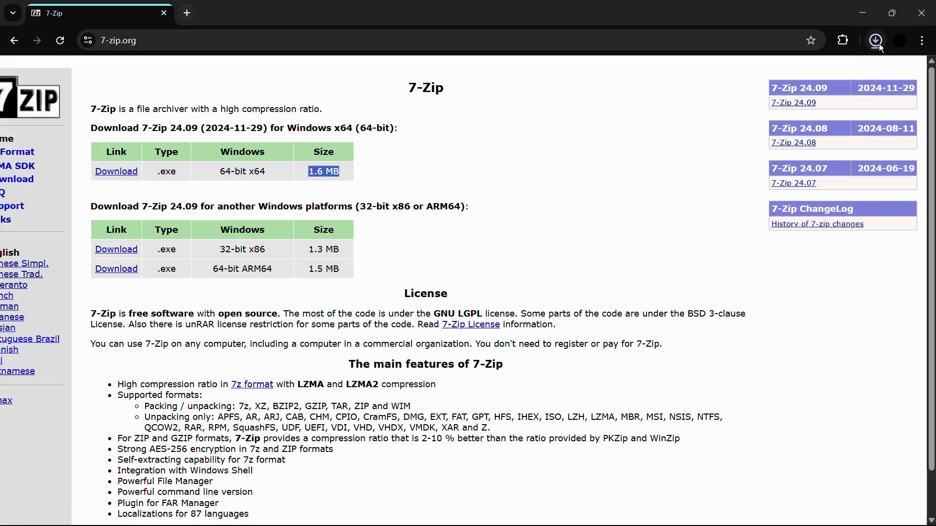
left_click(874, 40)
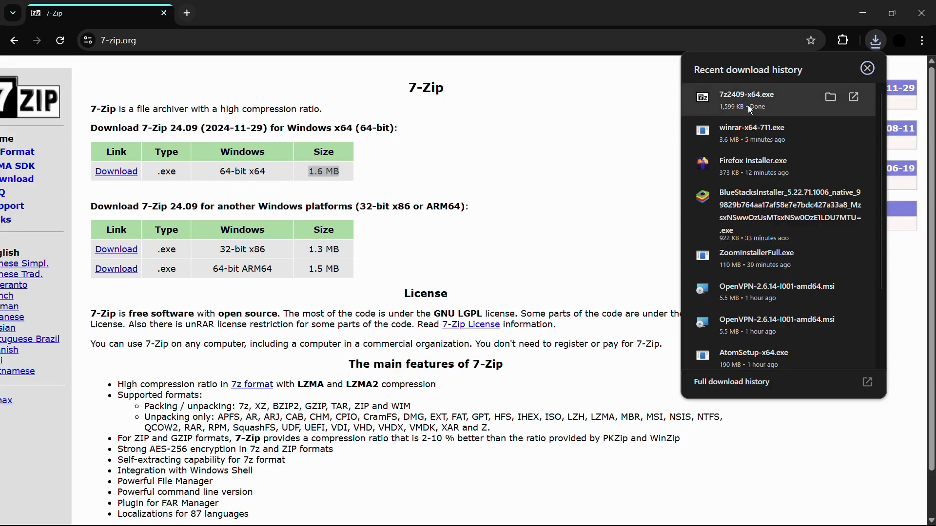
mouse_move(855, 97)
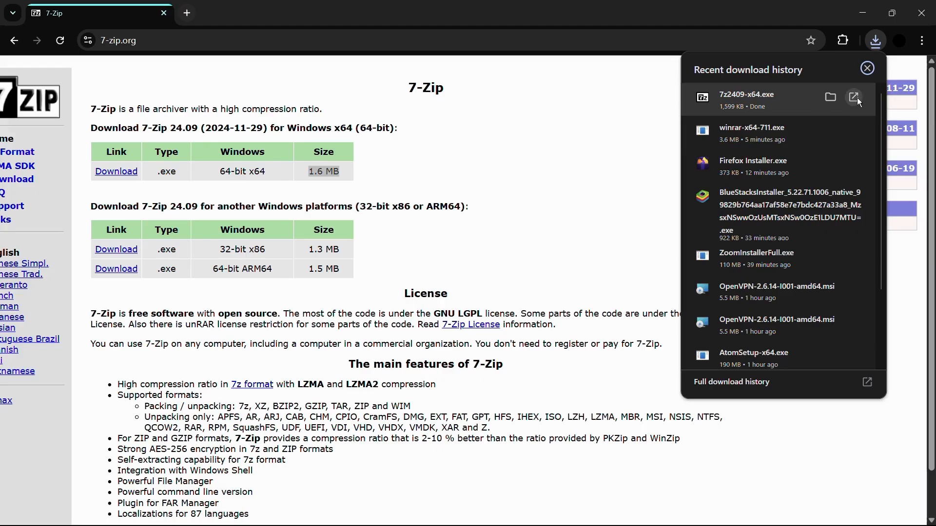
left_click(867, 68)
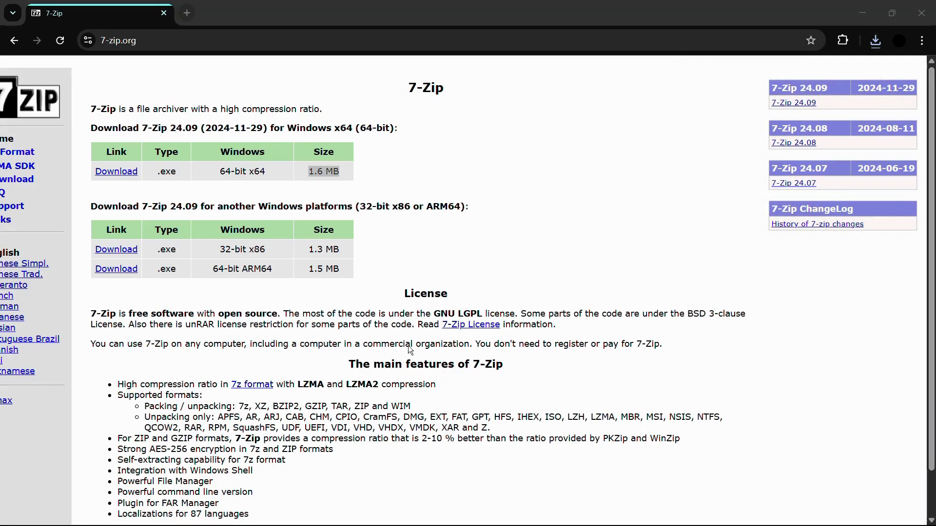
mouse_move(423, 370)
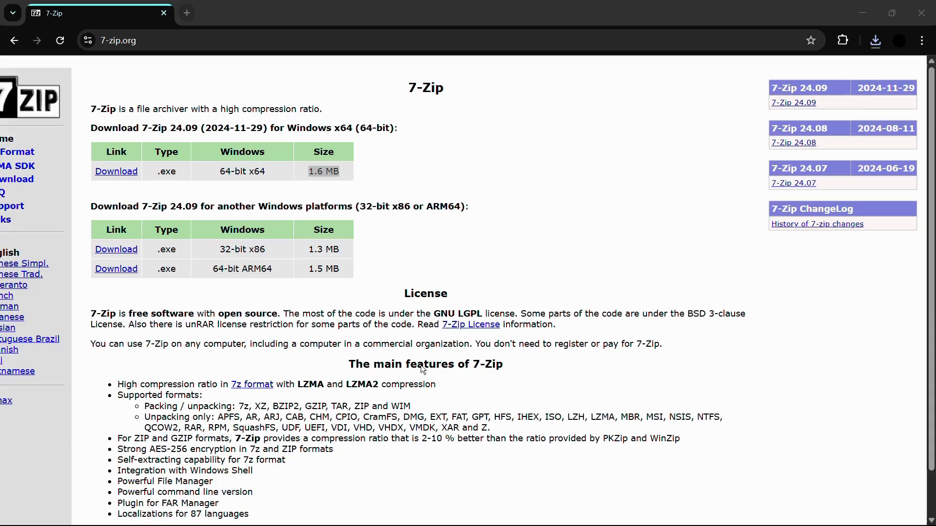
Allow the installer, install into C:\Program Files\7-Zip, and close Setup.
left_click(116, 171)
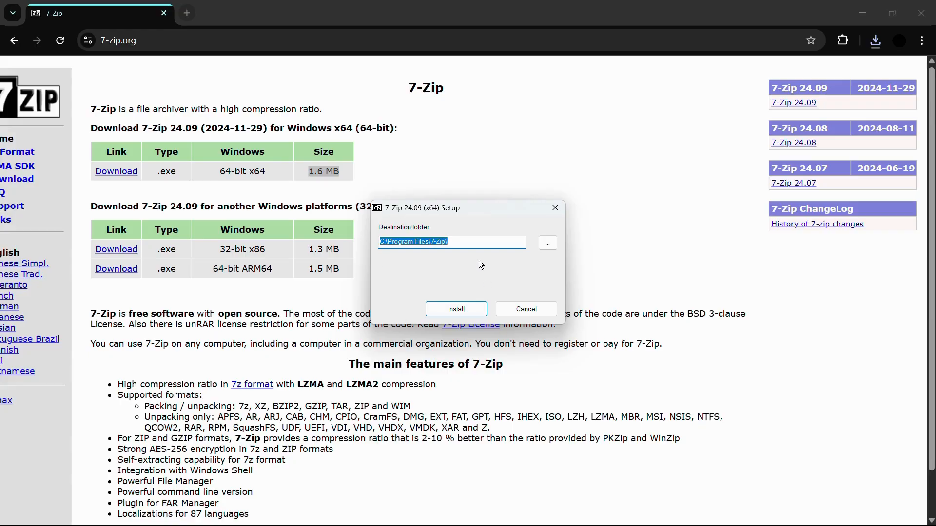
mouse_move(421, 217)
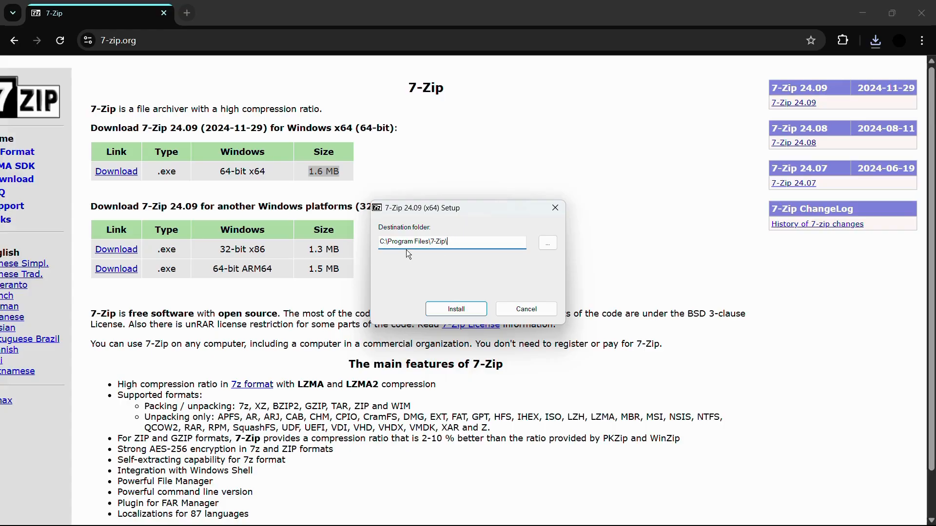
mouse_move(449, 256)
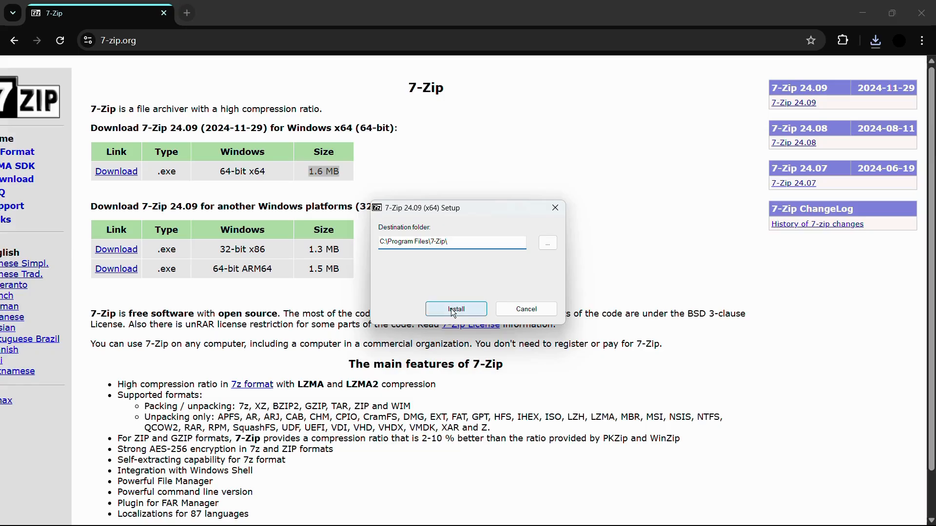
left_click(456, 308)
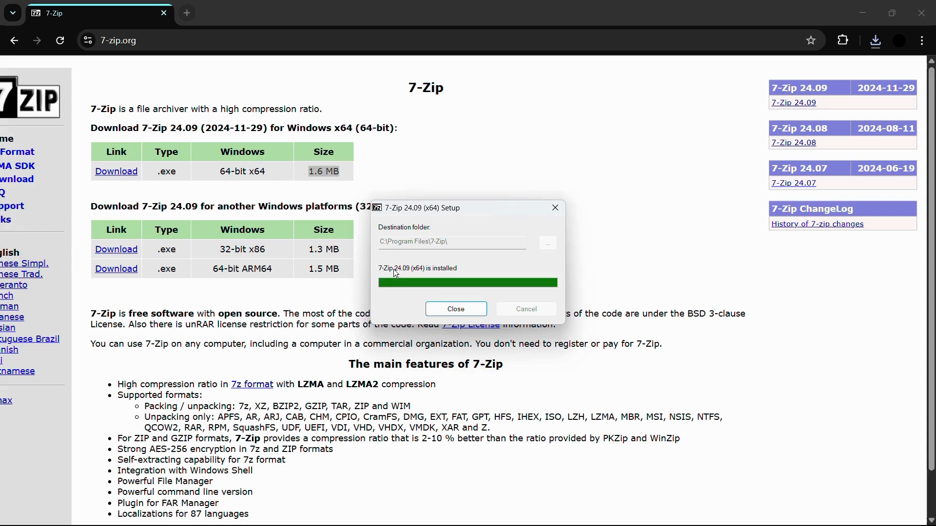
mouse_move(407, 273)
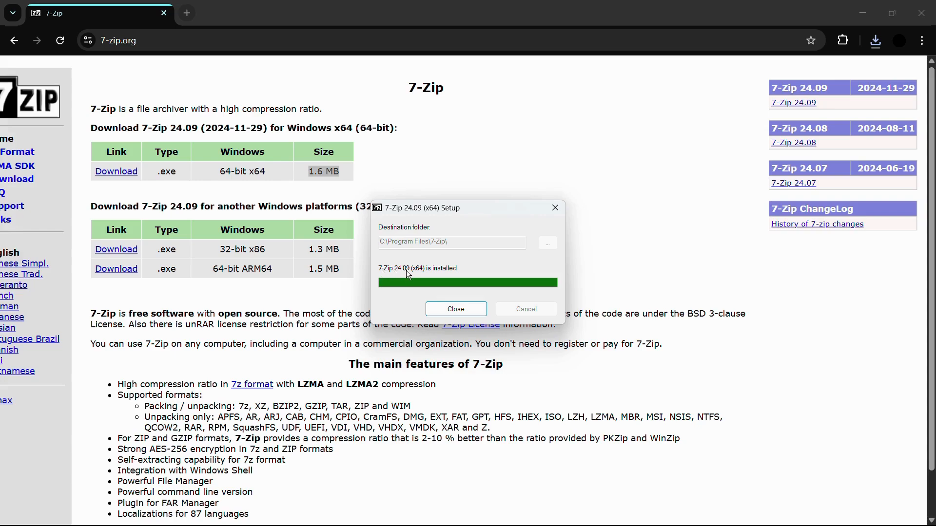
mouse_move(434, 273)
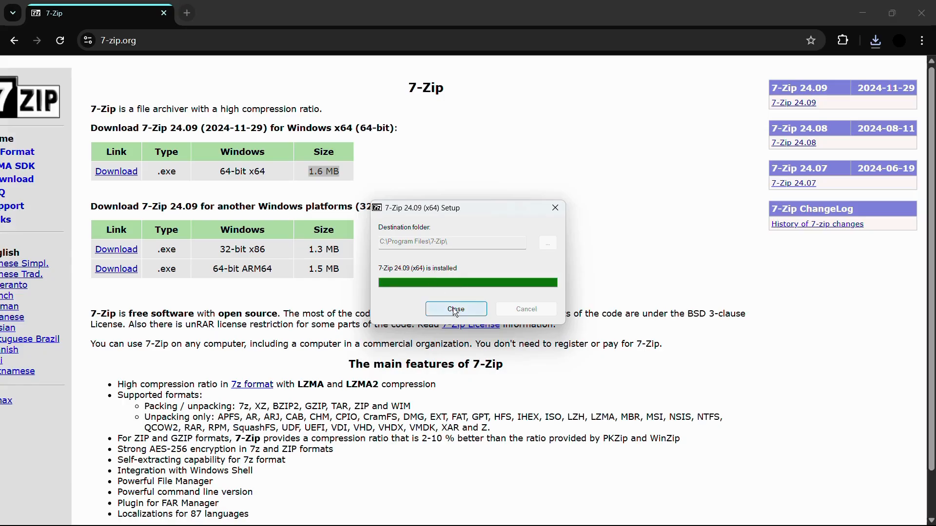
left_click(456, 309)
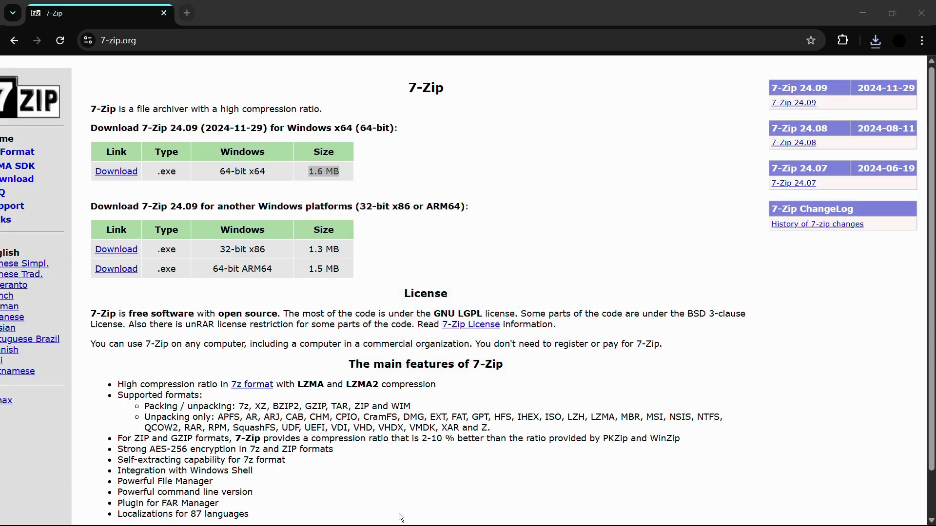
Minimise Chrome and search the Start menu for '7'.
double_click(323, 171)
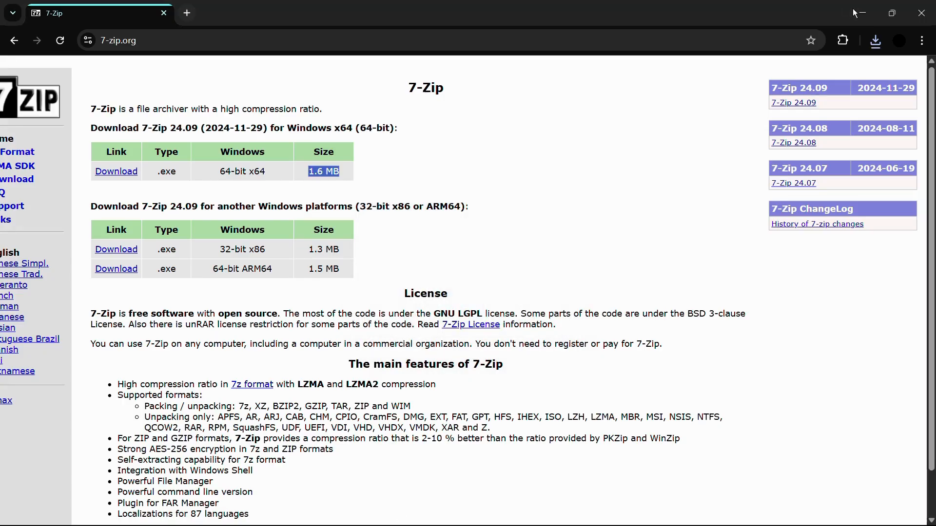
left_click(922, 12)
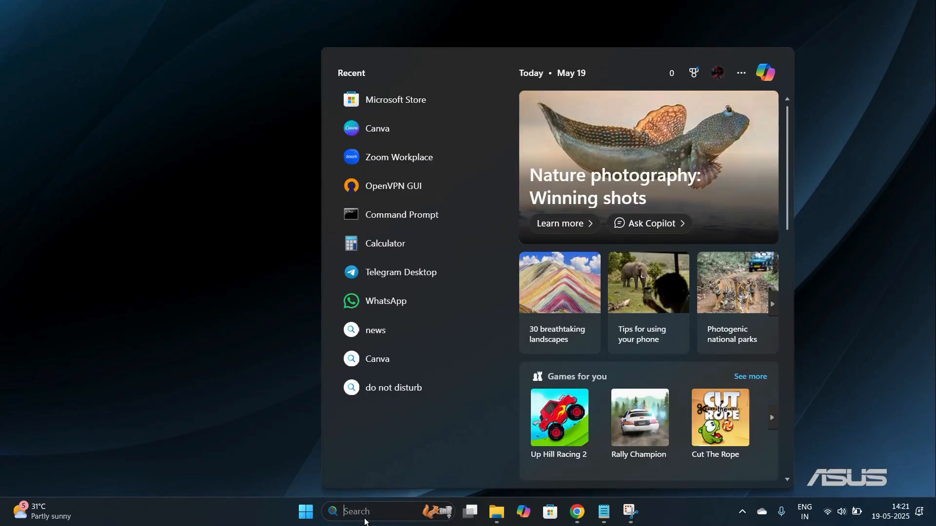
type("7")
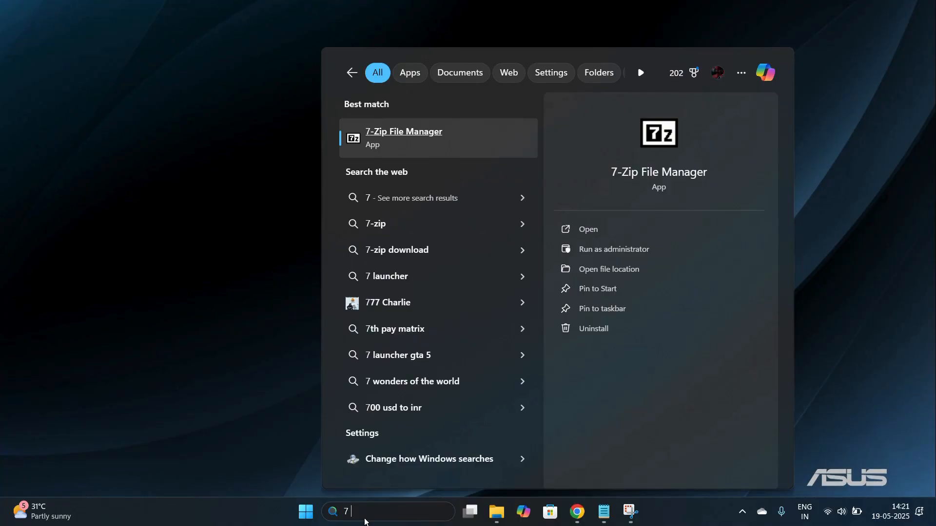
mouse_move(407, 160)
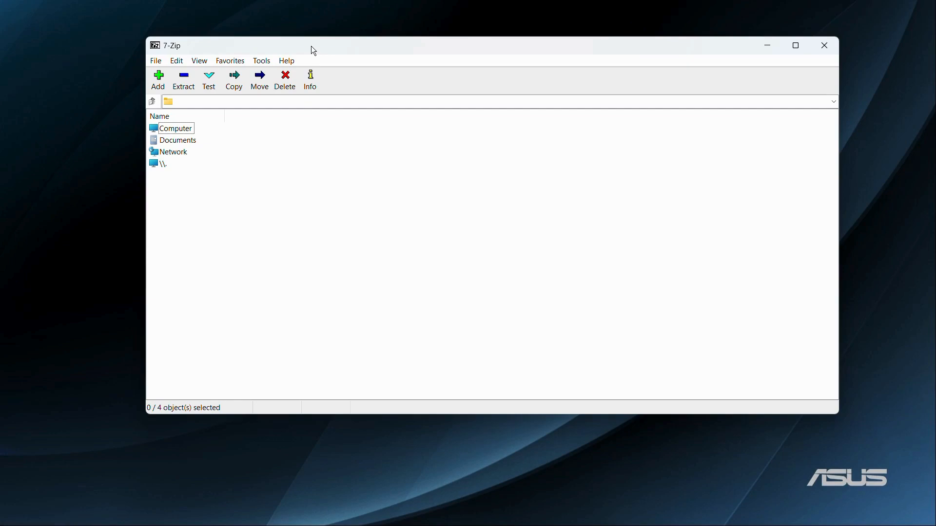
Move the 7-Zip File Manager window slightly left and down.
left_click_drag(310, 49, 280, 74)
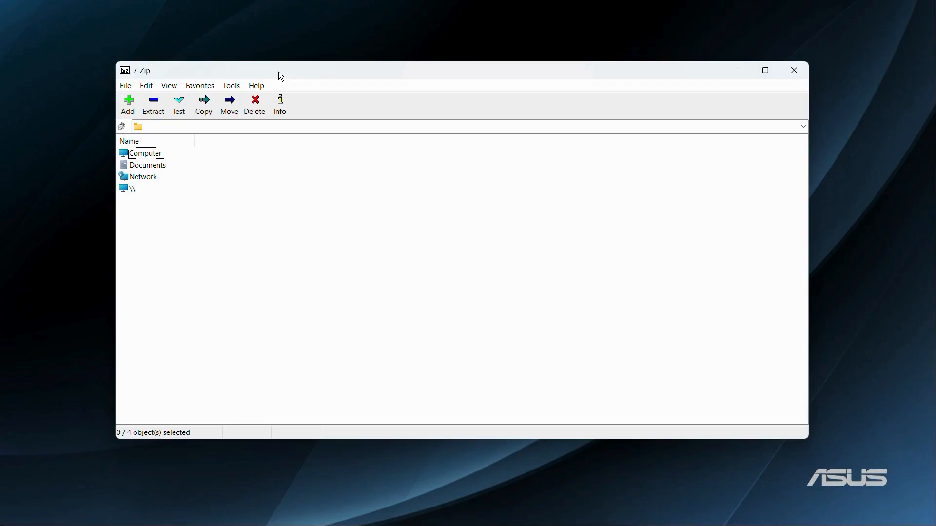
mouse_move(426, 25)
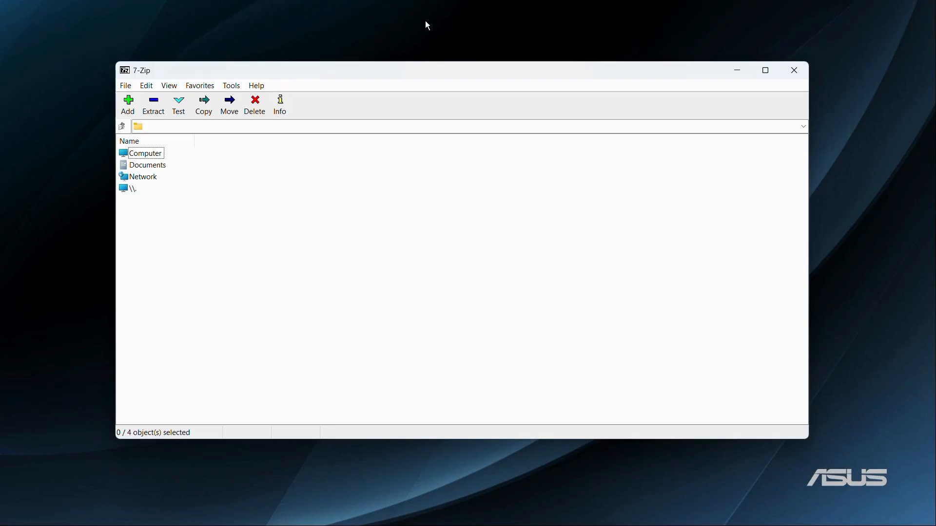